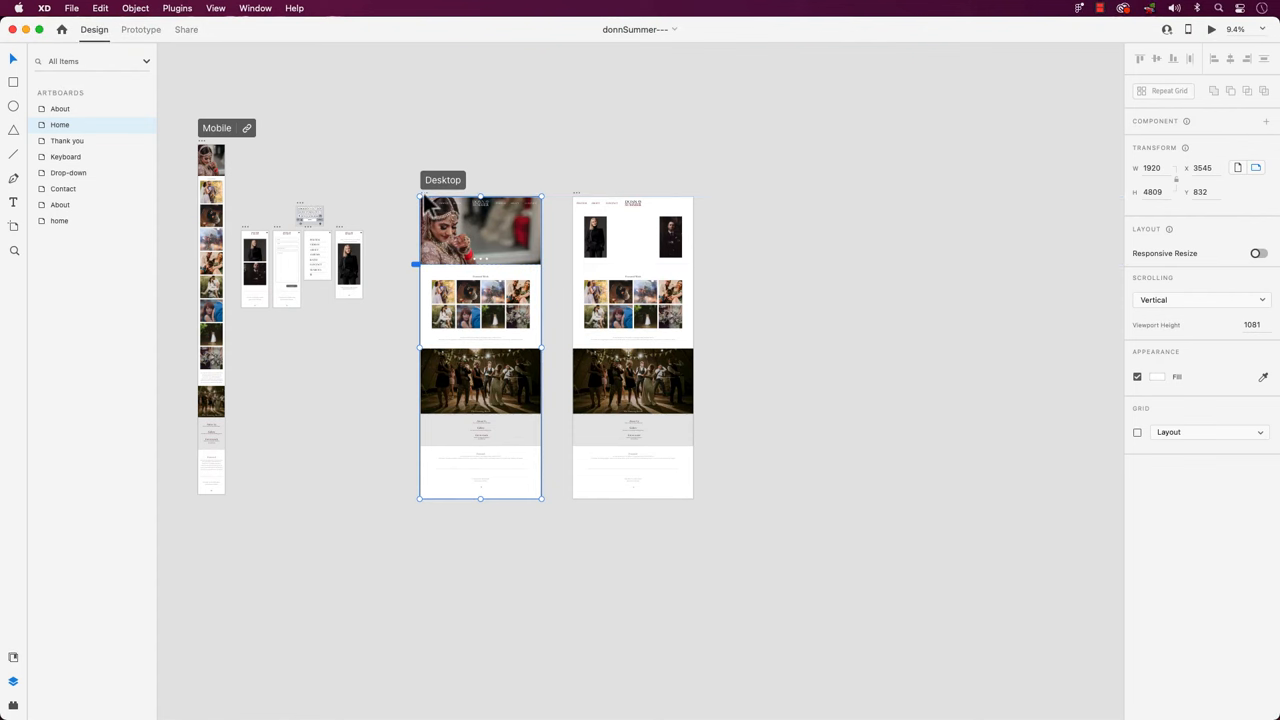
pyautogui.moveTo(44, 140)
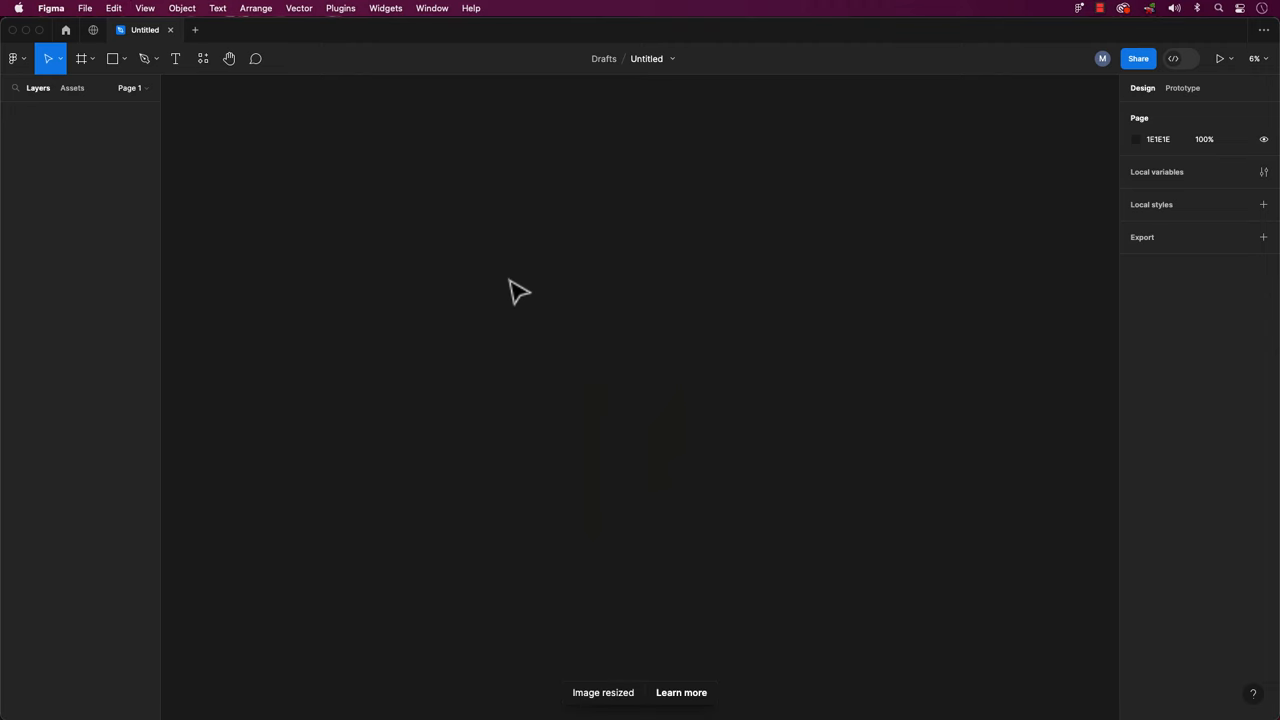
# - Show Convertify Sketch/Adobe/Google plugin details from the Resources plugins list after searching 'Conver'
pyautogui.click(40, 112)
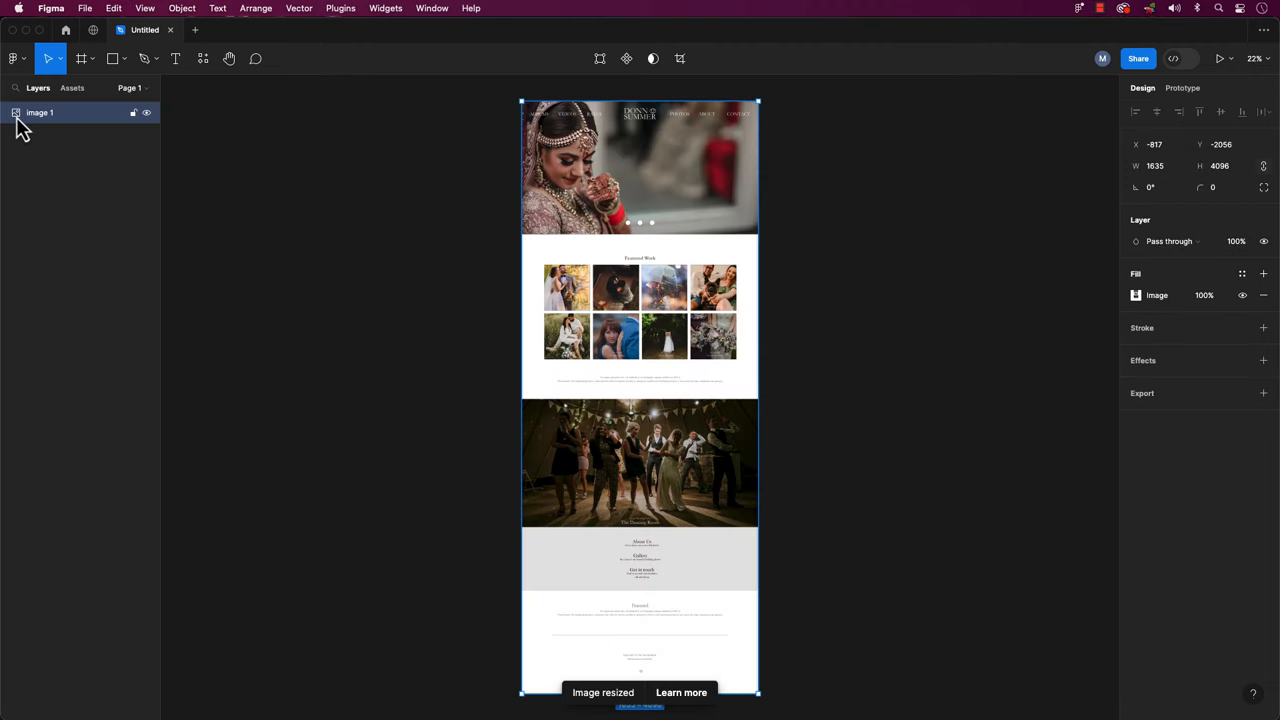
pyautogui.moveTo(1028, 312)
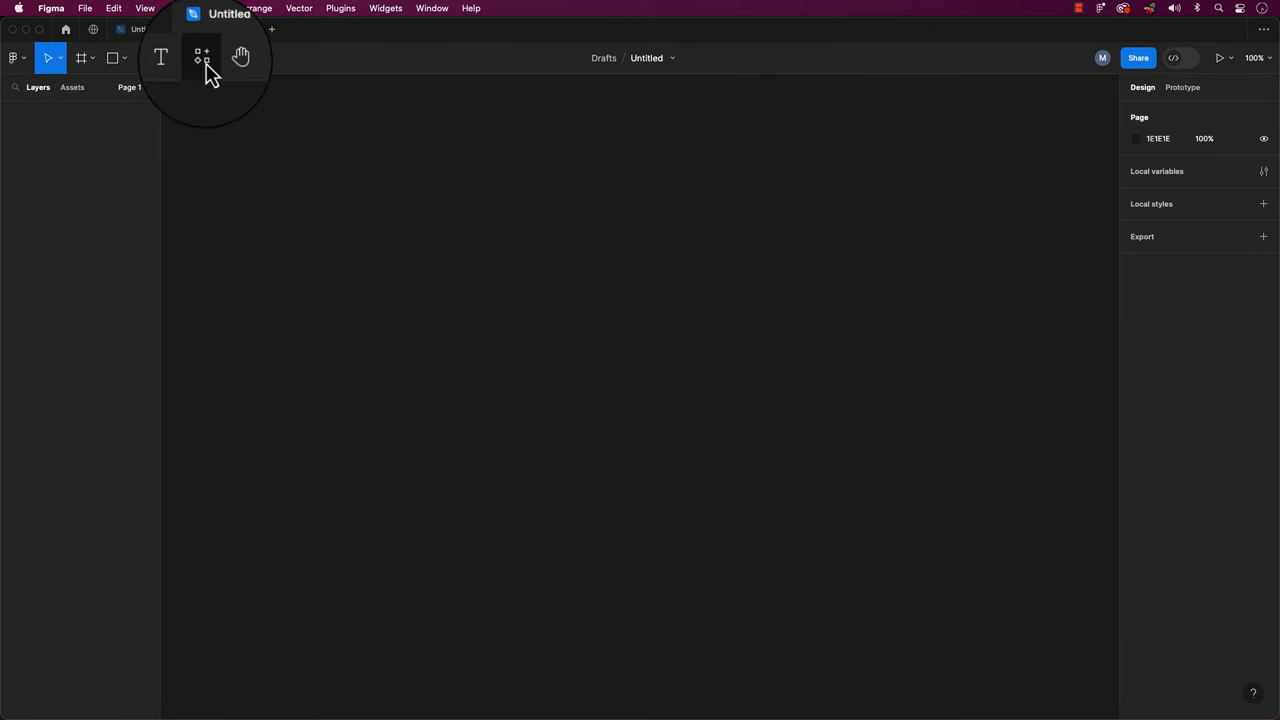
pyautogui.moveTo(200, 56)
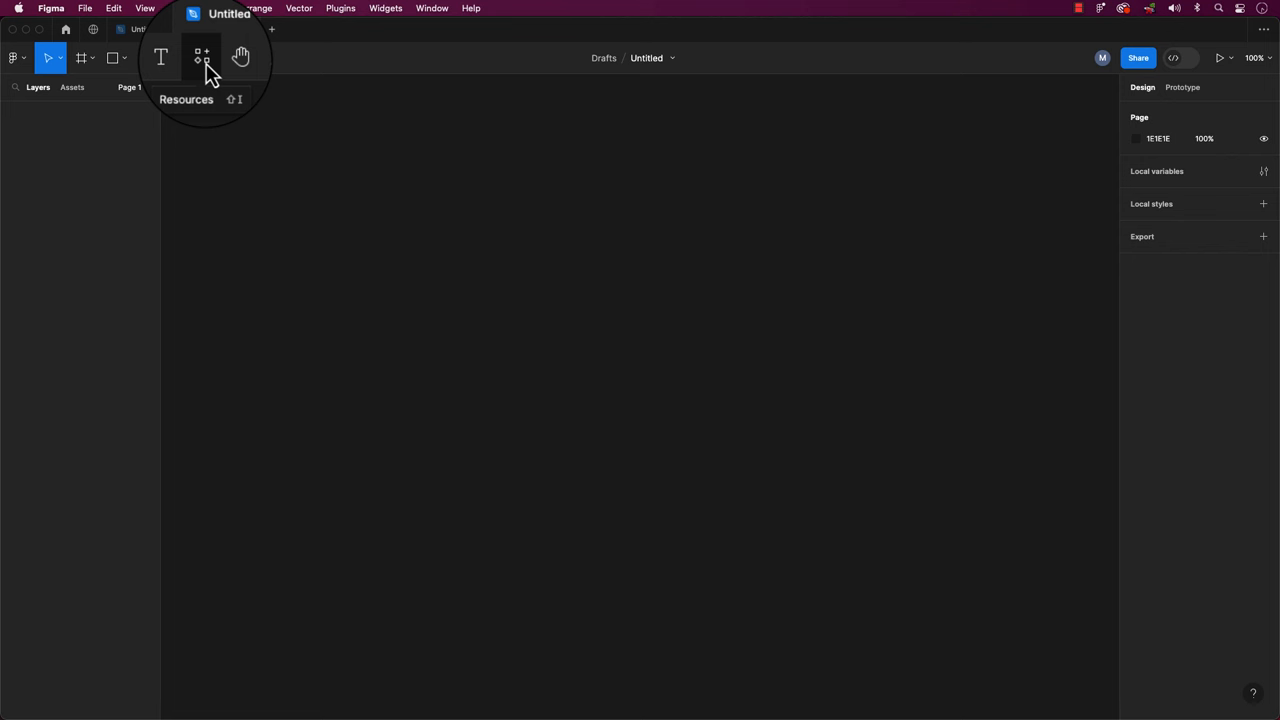
pyautogui.click(202, 56)
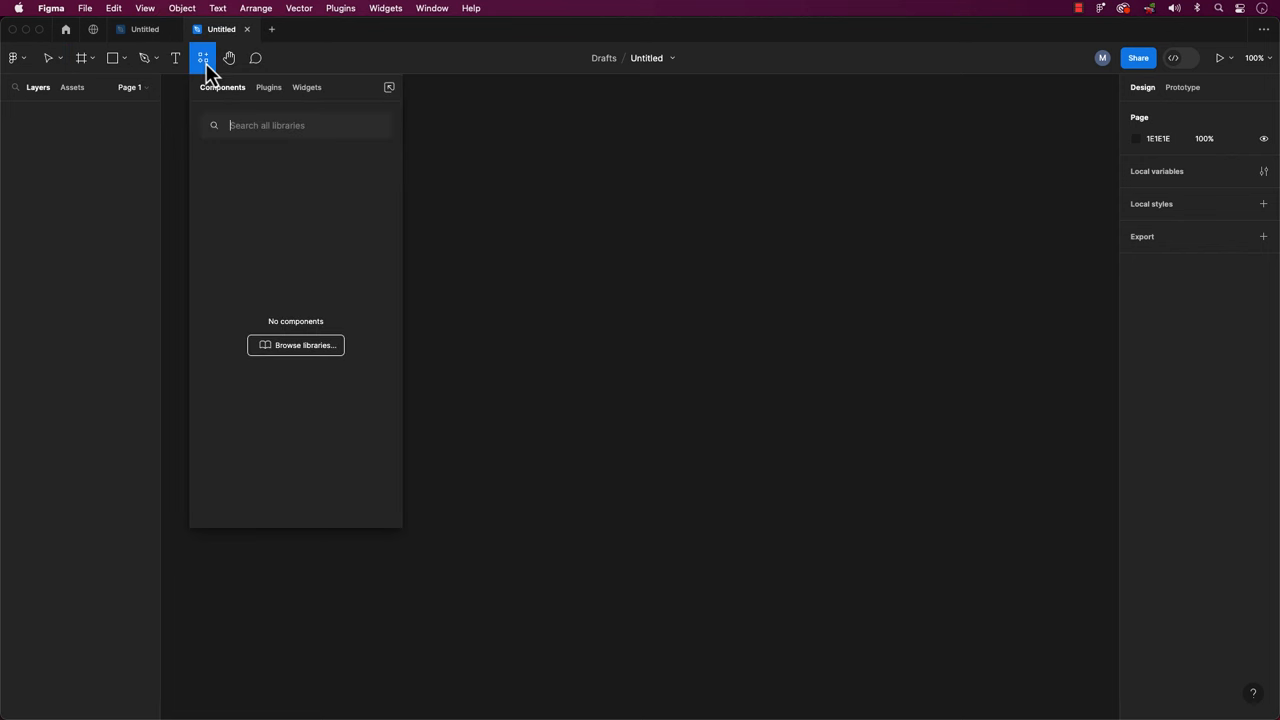
pyautogui.click(268, 88)
pyautogui.write('Conver')
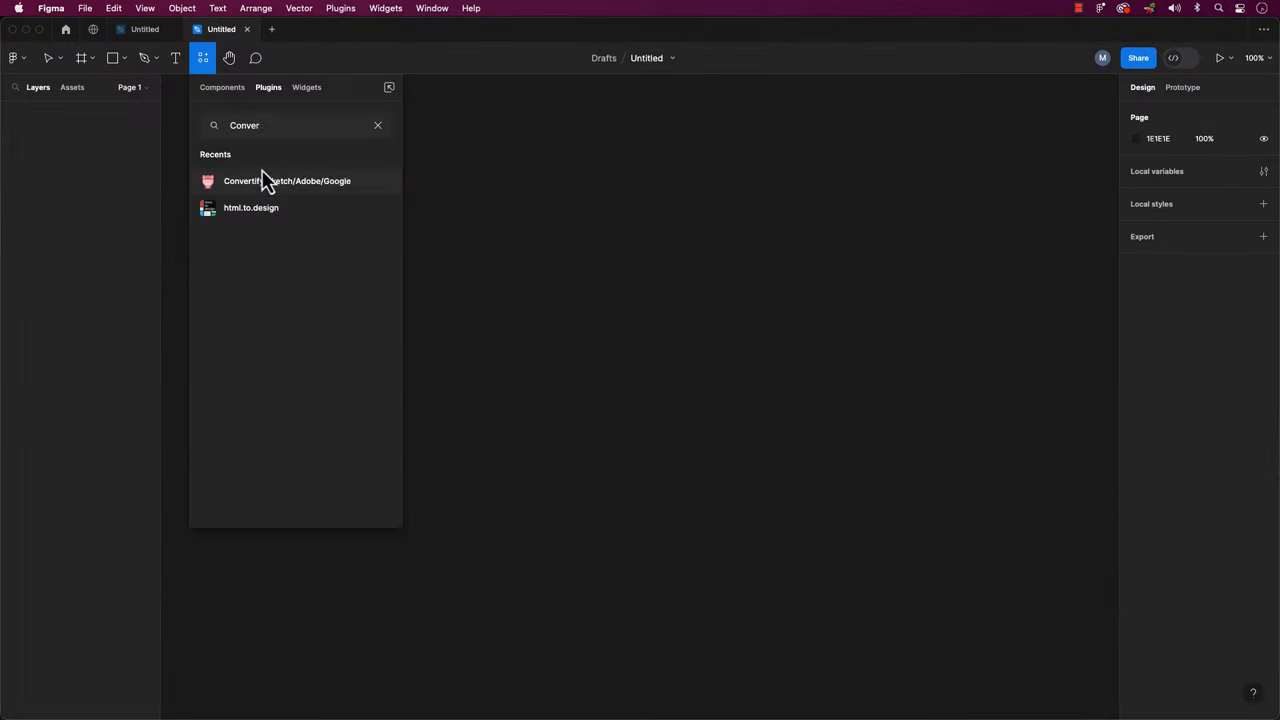
pyautogui.click(288, 180)
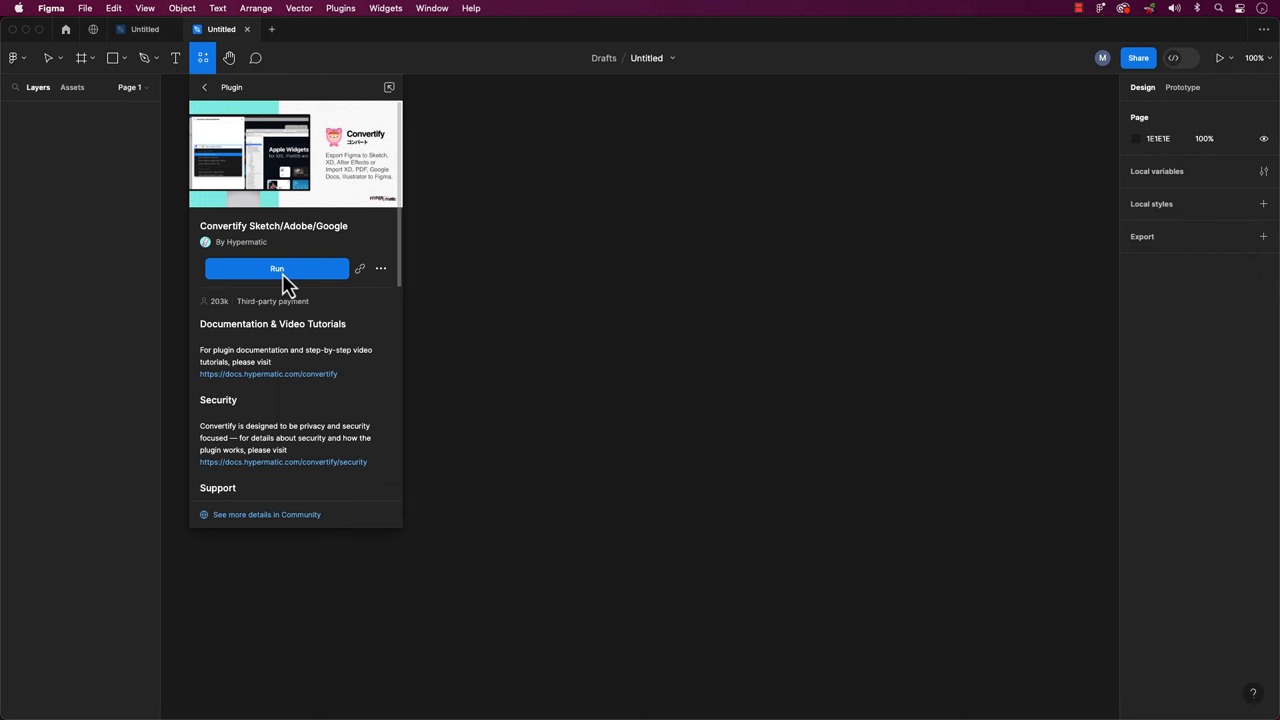
# - Run Convertify and reveal its Import to Figma conversion options
pyautogui.click(276, 268)
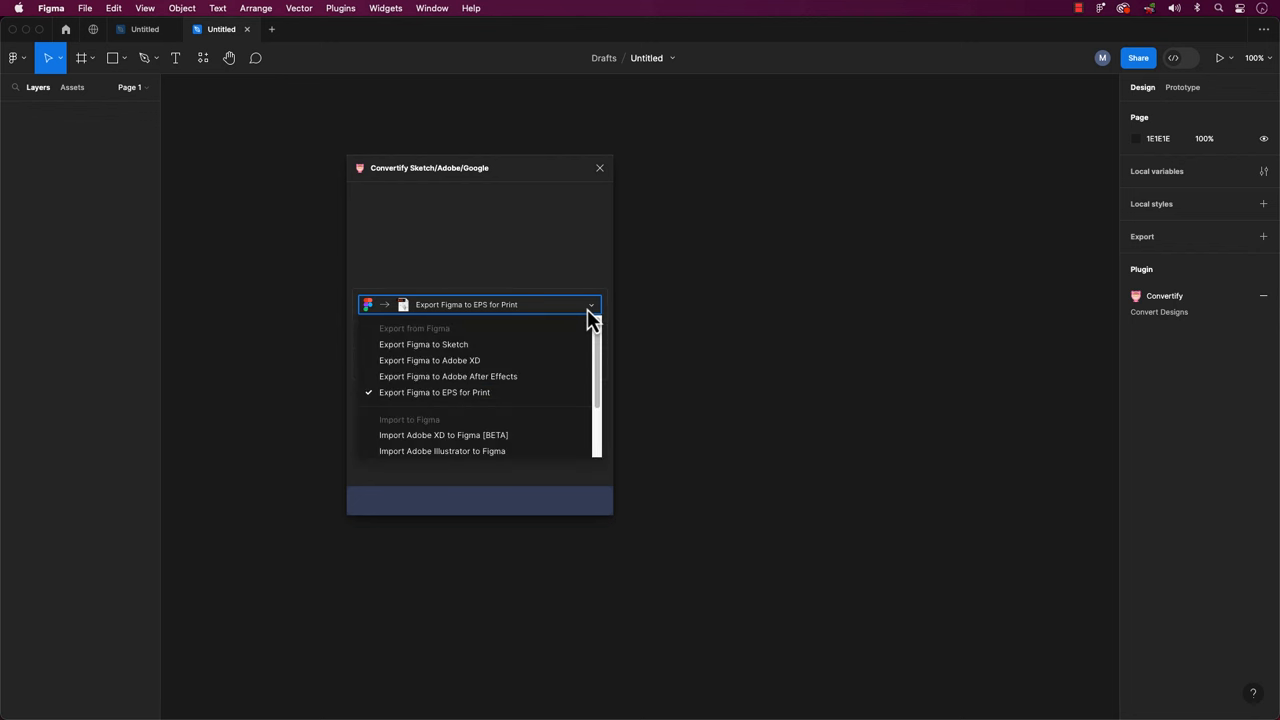
pyautogui.moveTo(612, 352)
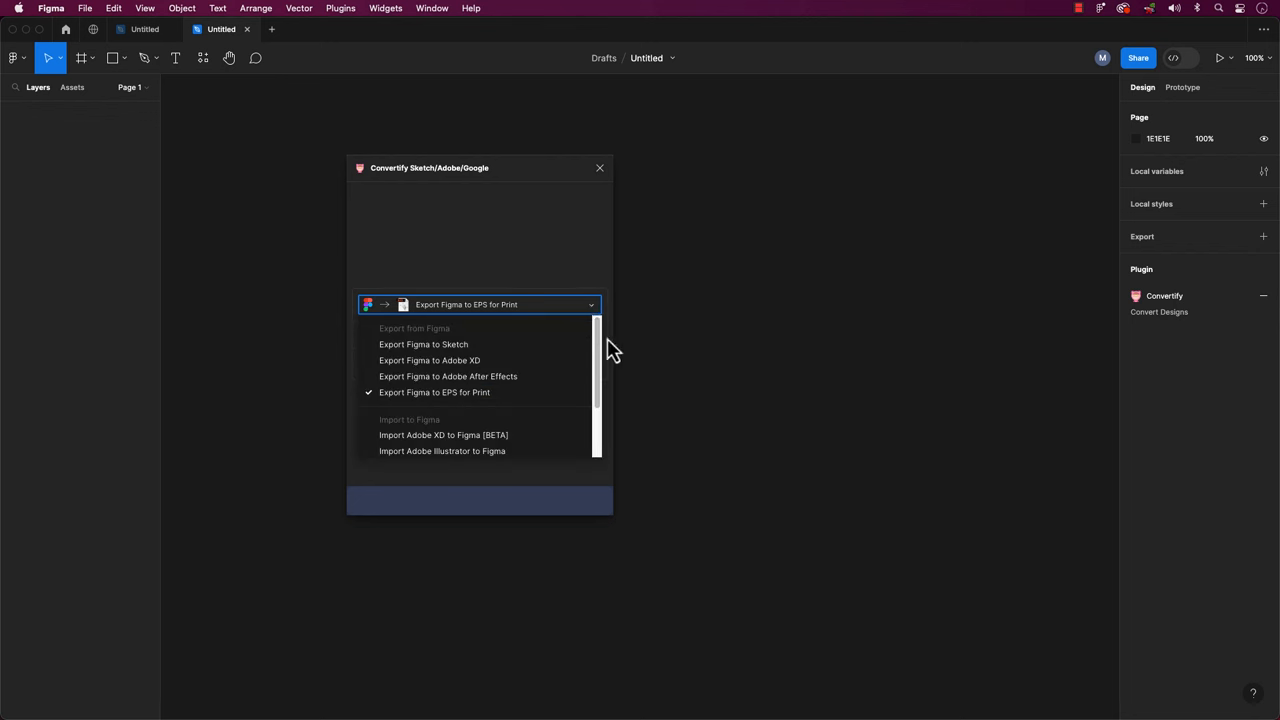
pyautogui.scroll(-3)
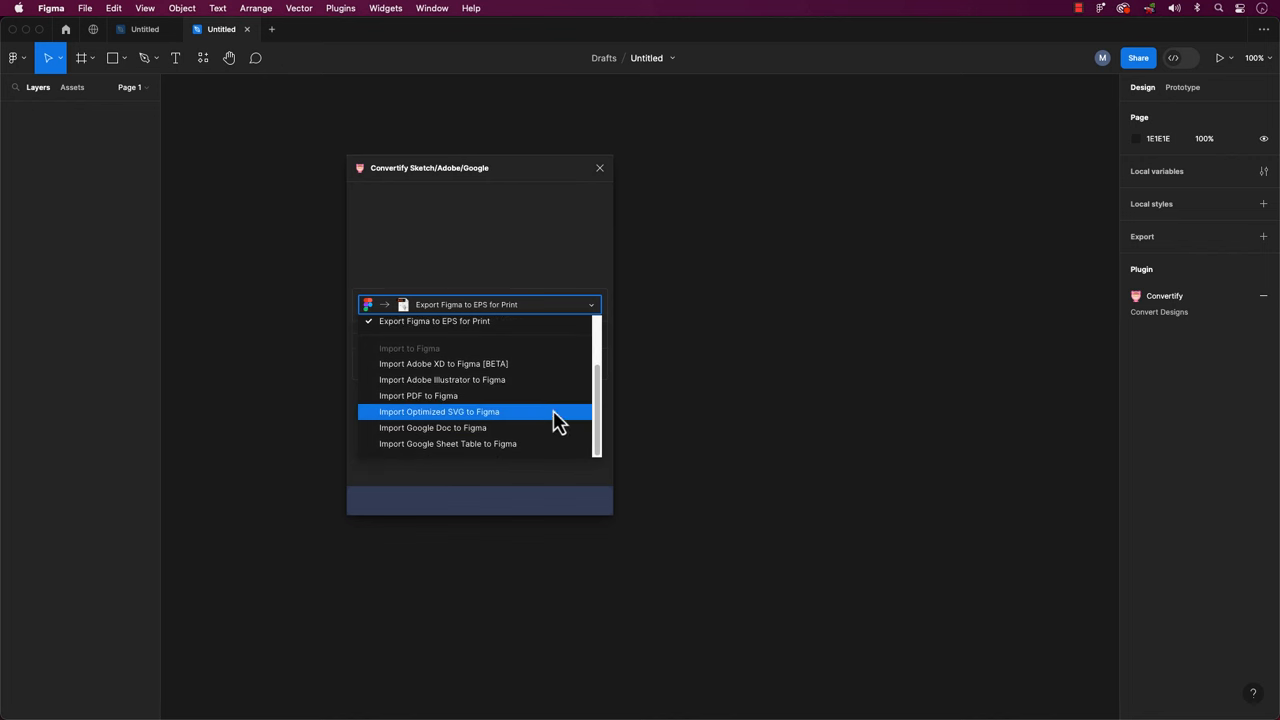
pyautogui.moveTo(500, 318)
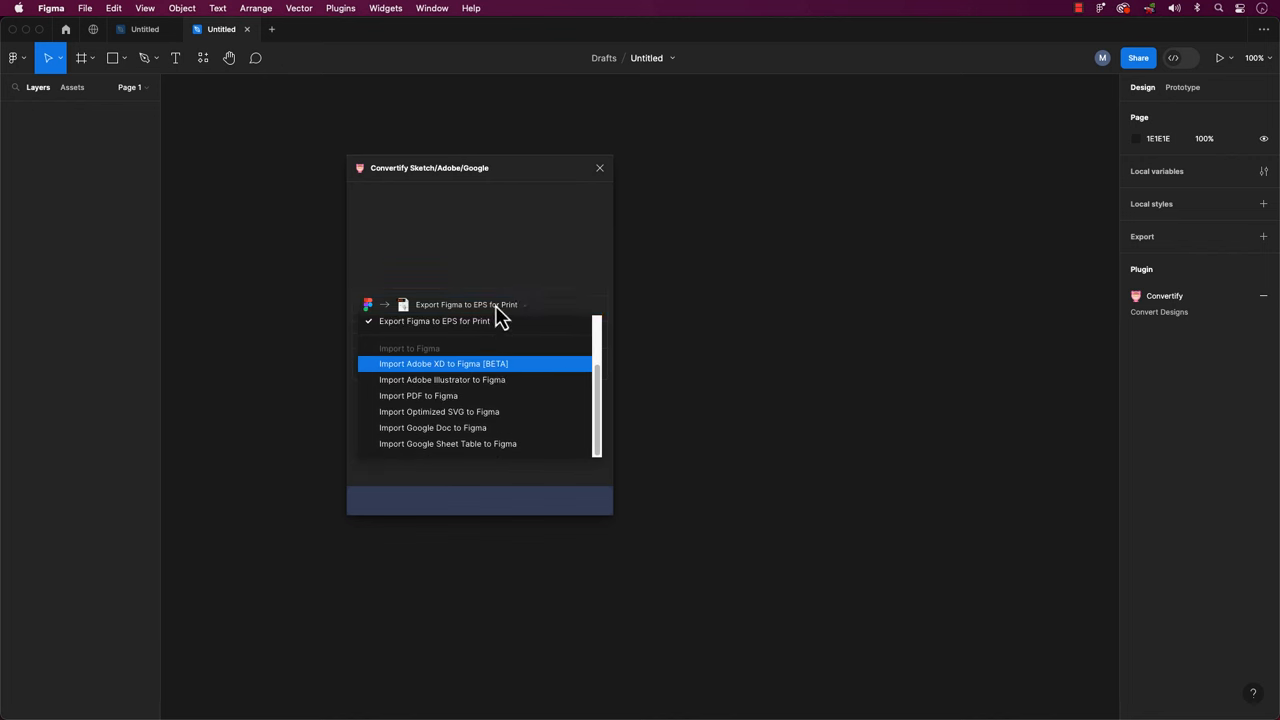
# - Choose Import Adobe XD to Figma [BETA] with prototype links and colour & text styles enabled
pyautogui.click(444, 364)
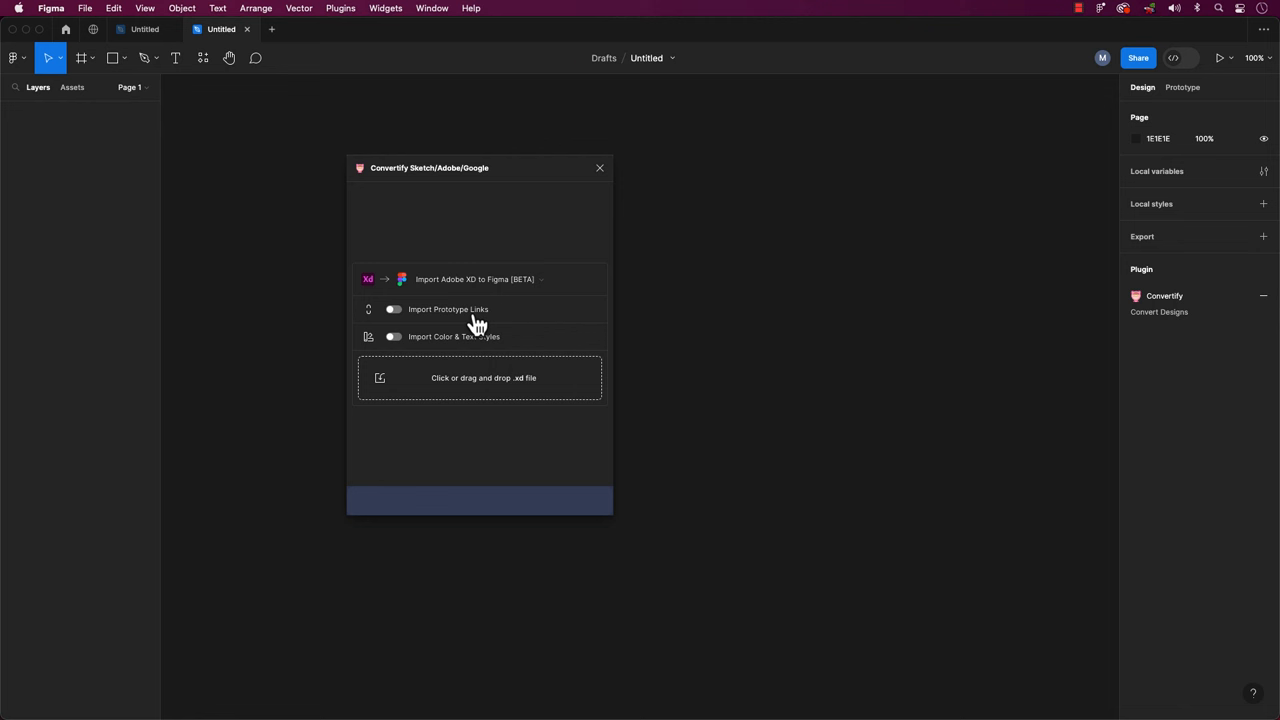
pyautogui.moveTo(414, 352)
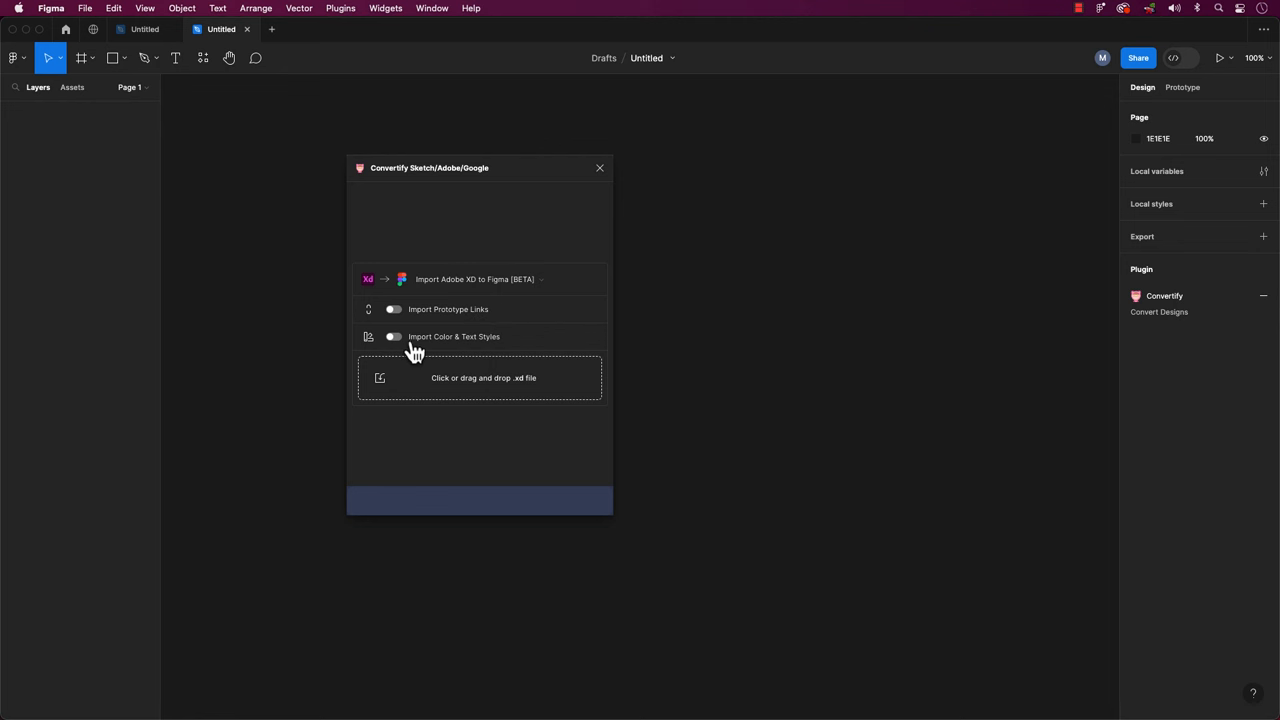
pyautogui.moveTo(400, 332)
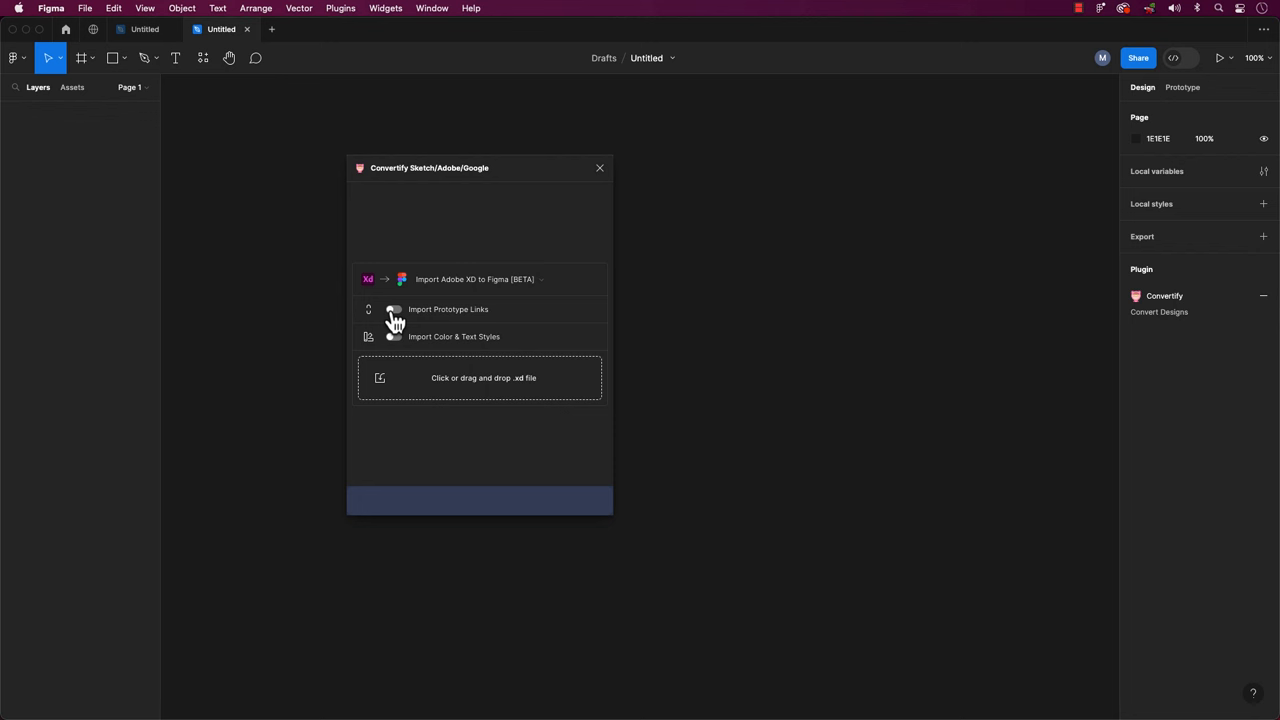
pyautogui.click(394, 308)
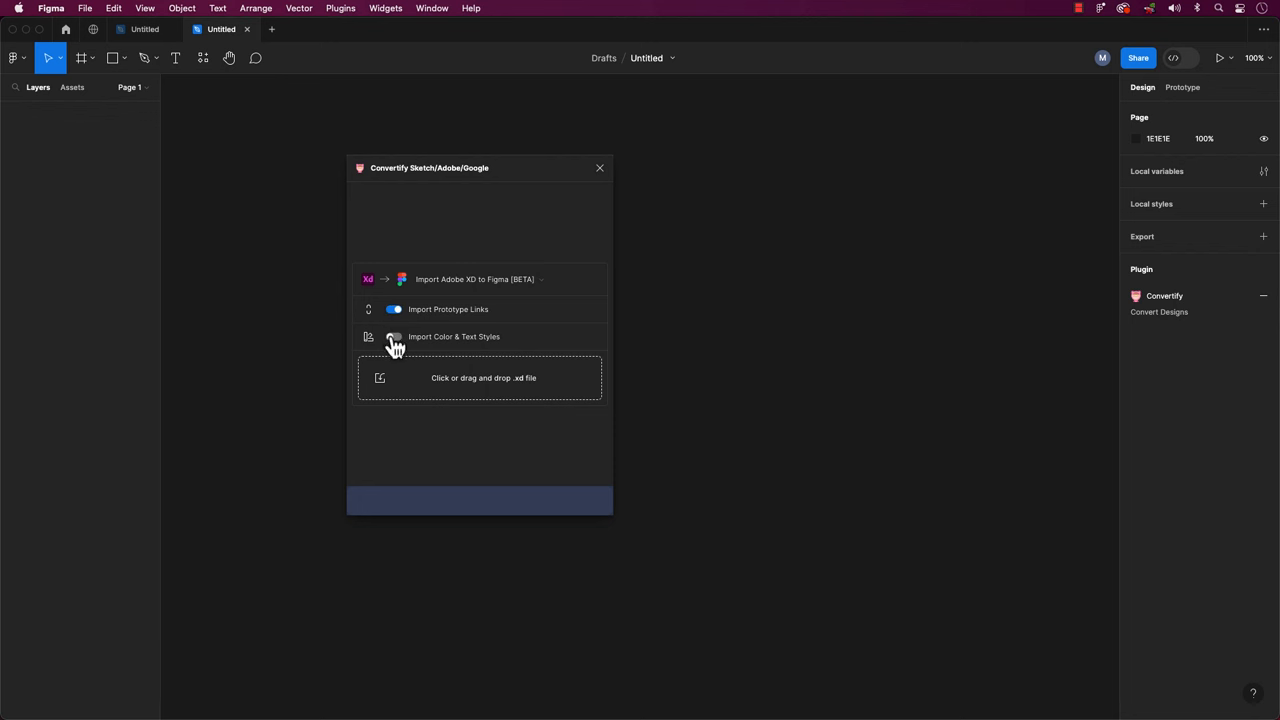
pyautogui.click(392, 336)
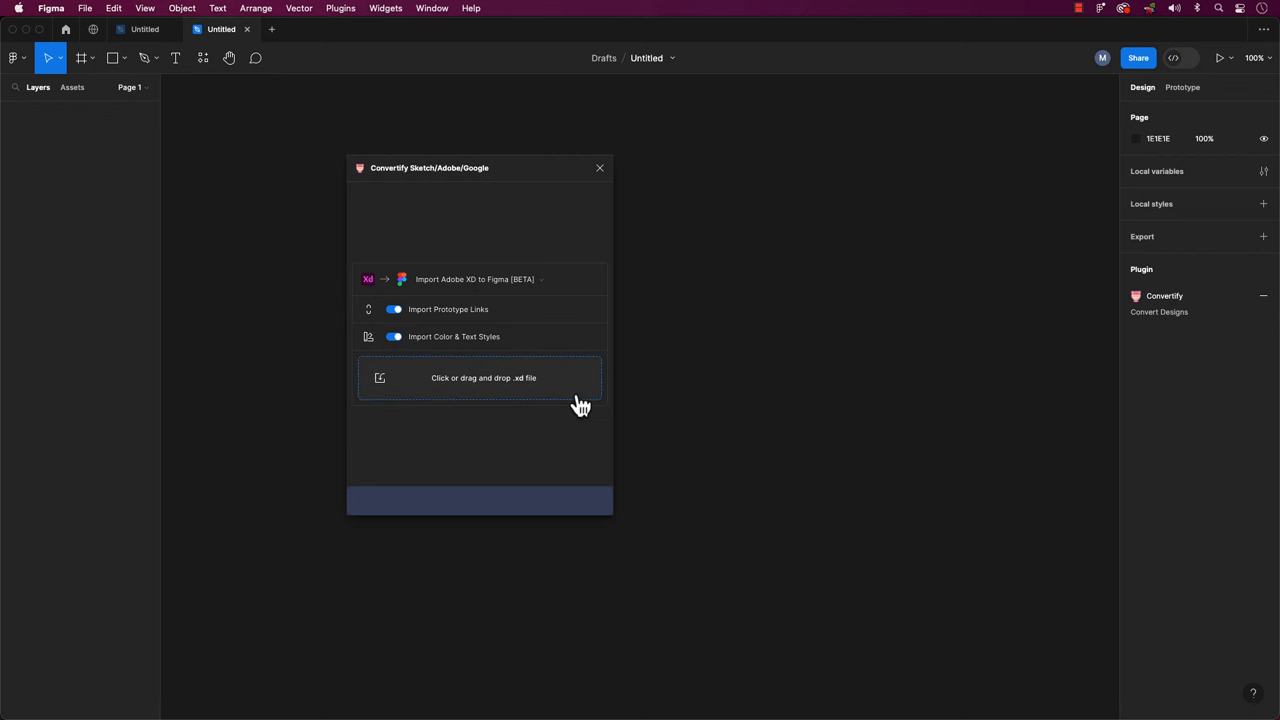
pyautogui.moveTo(596, 448)
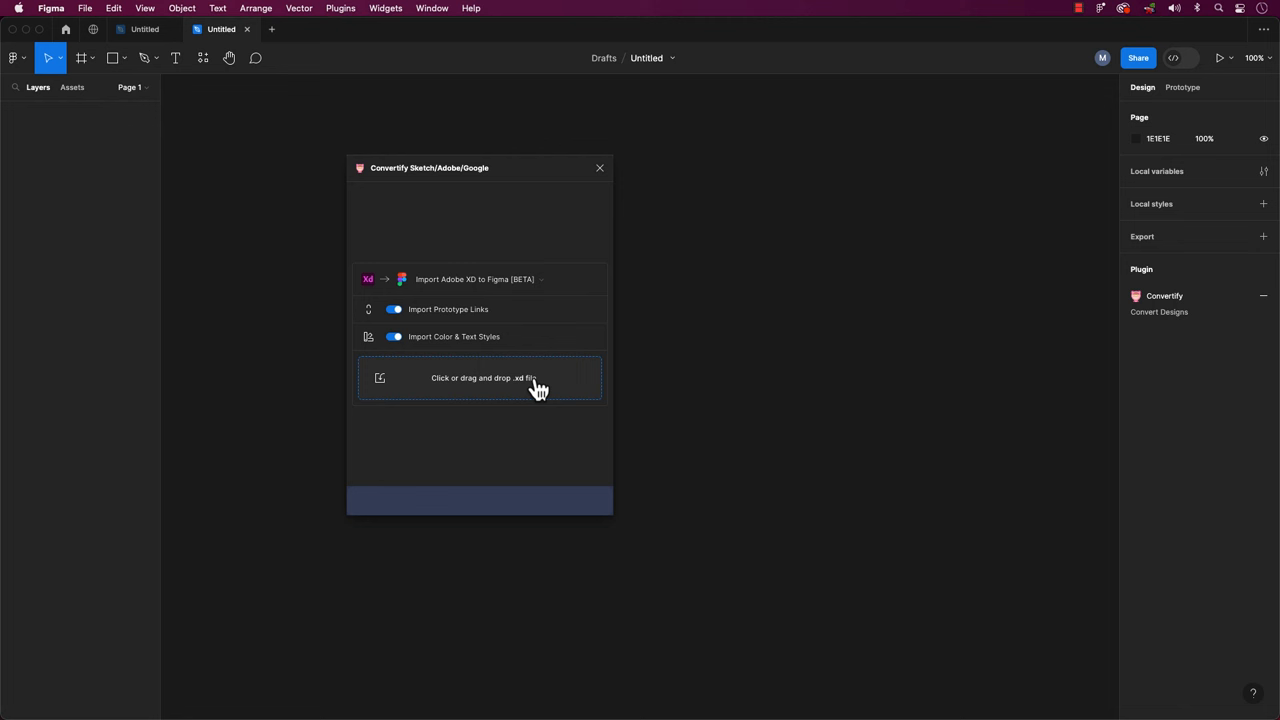
pyautogui.moveTo(516, 400)
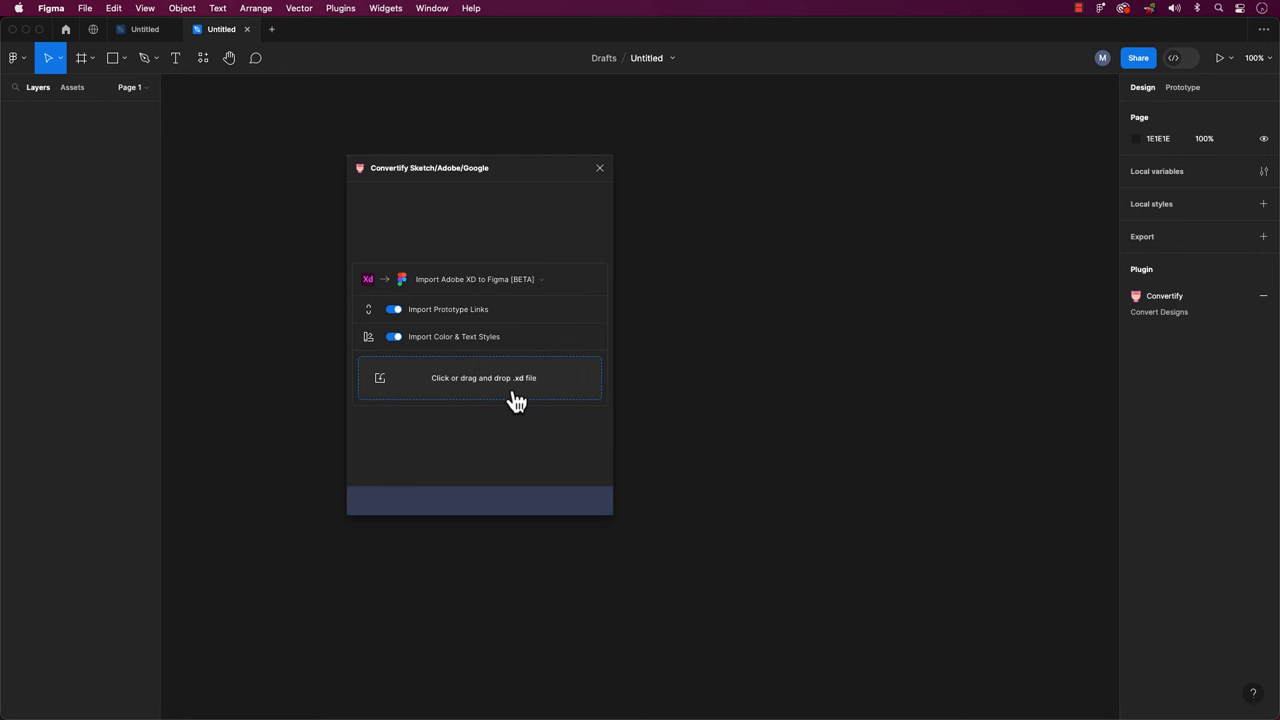
pyautogui.moveTo(558, 392)
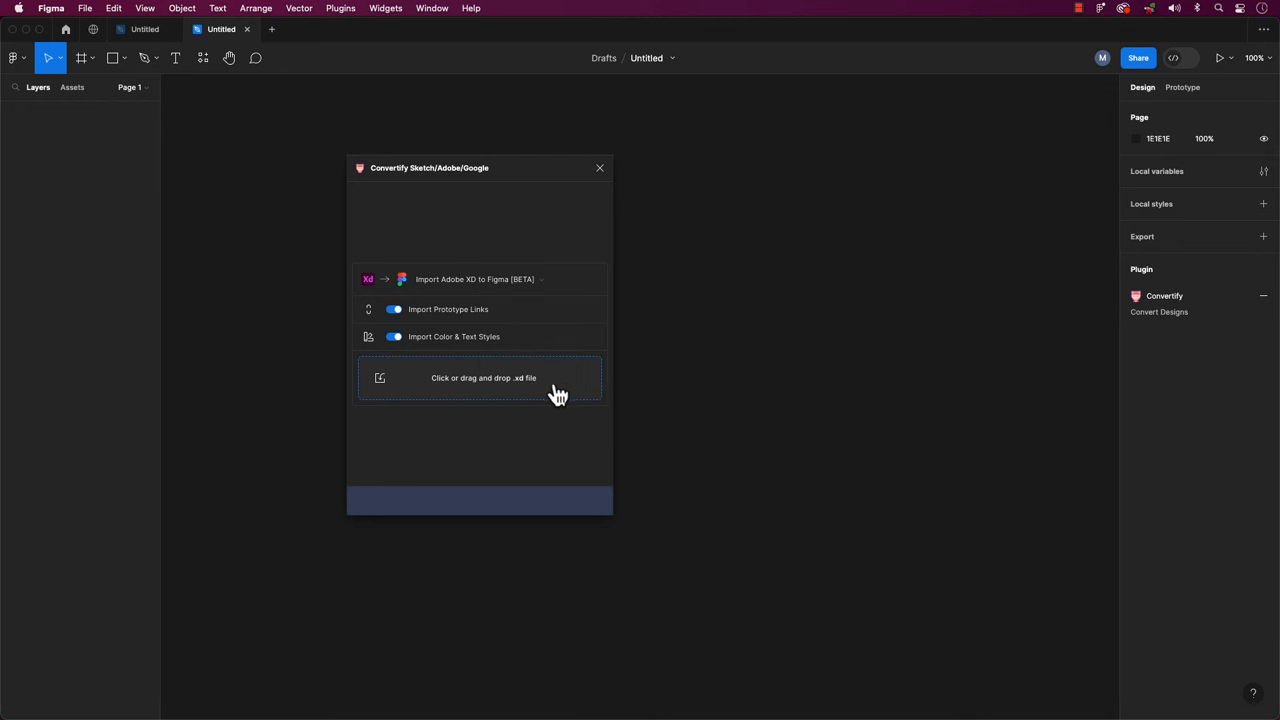
pyautogui.moveTo(550, 398)
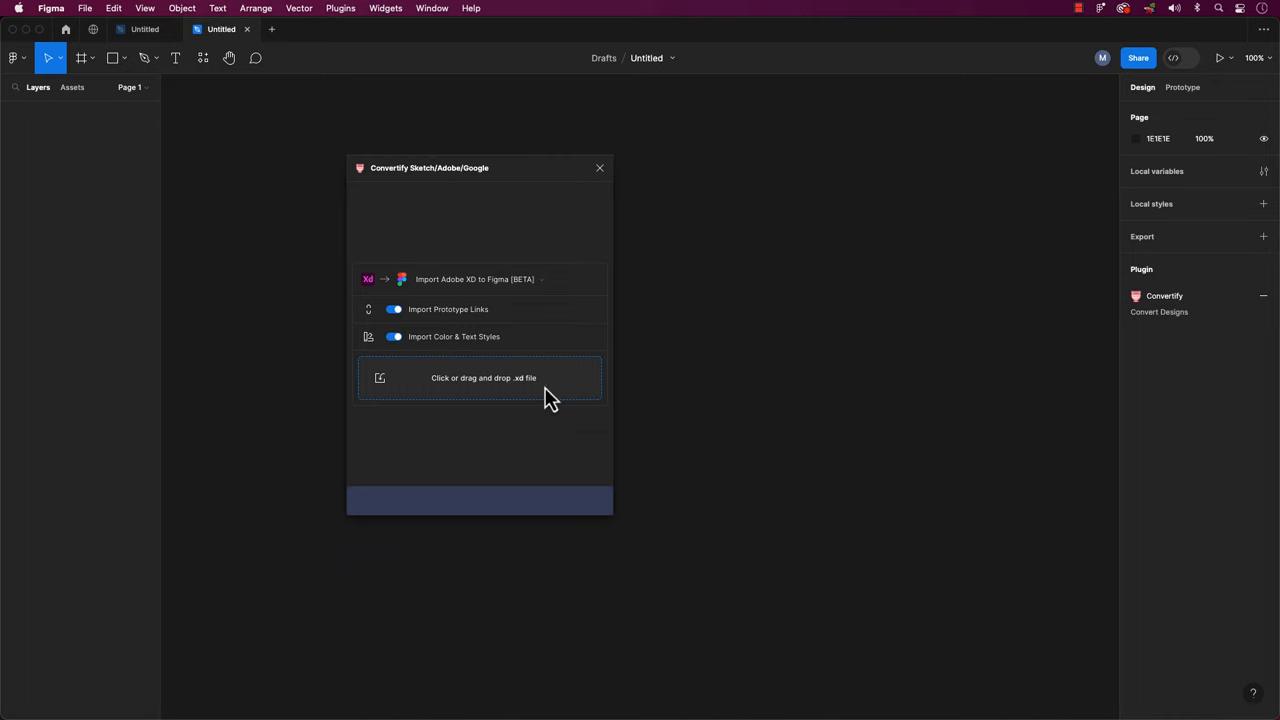
# - Choose the .xd design file to import through the file drop area
pyautogui.click(484, 378)
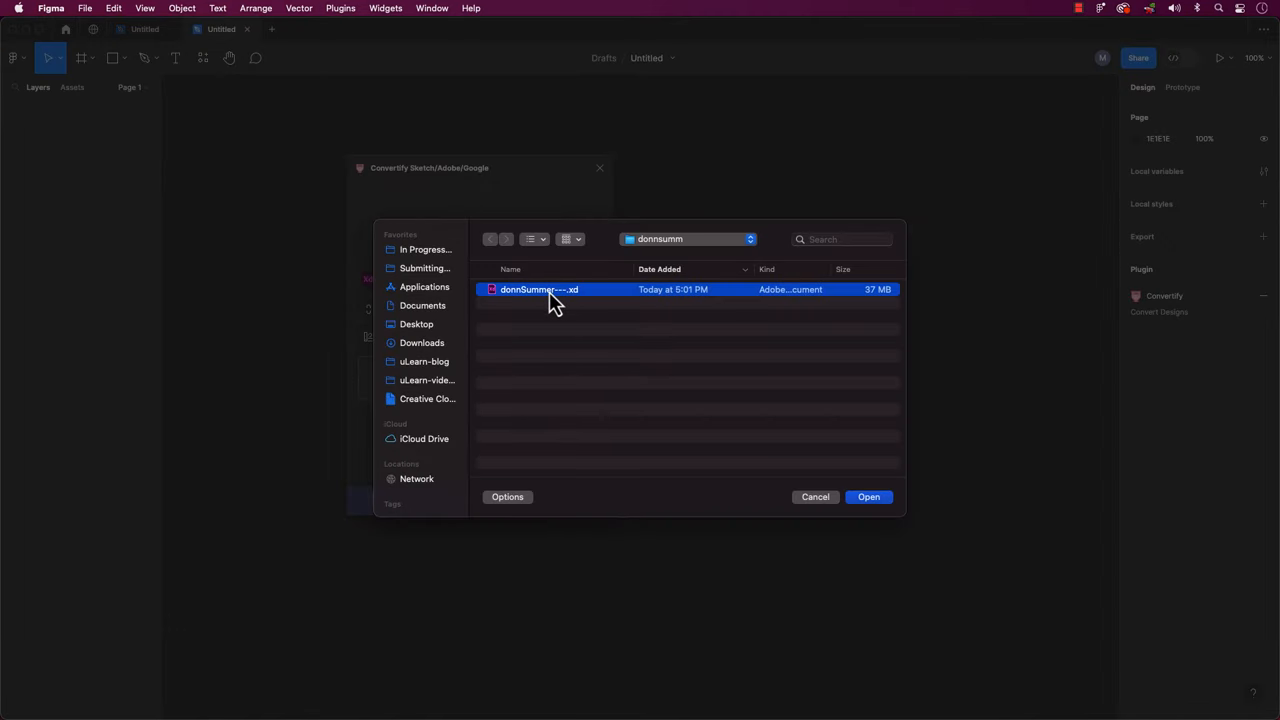
pyautogui.moveTo(886, 512)
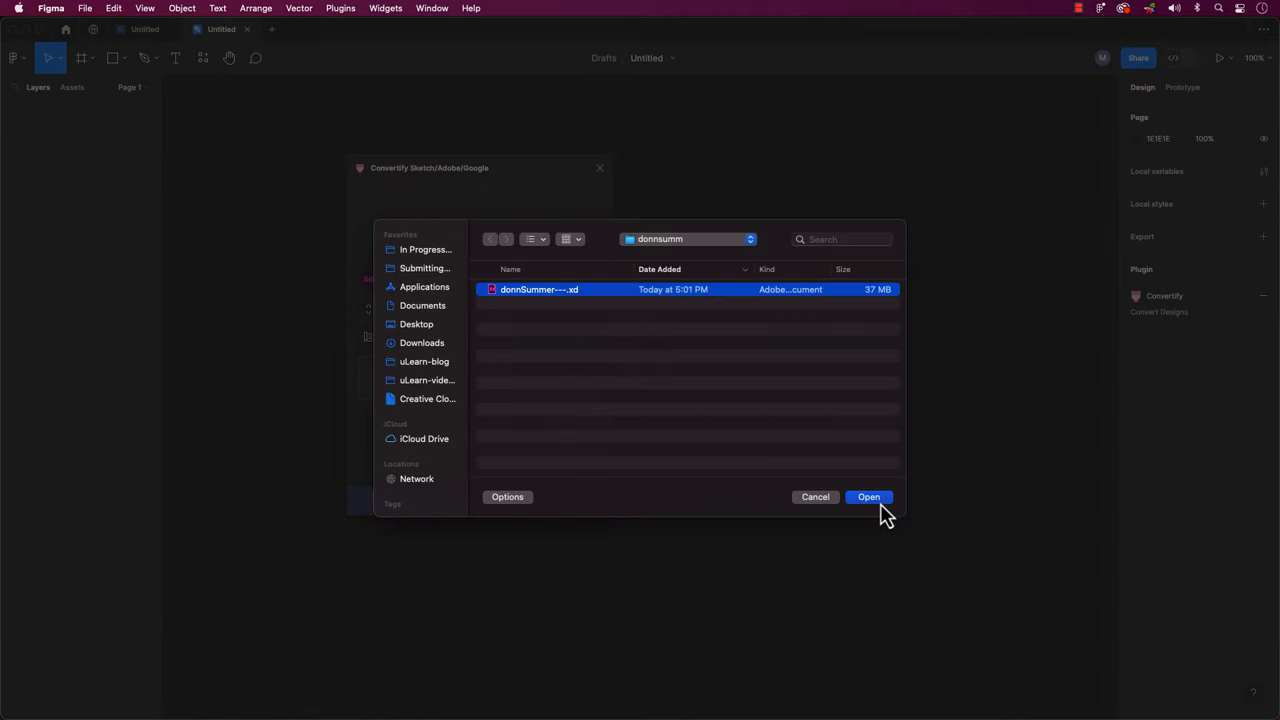
pyautogui.click(868, 496)
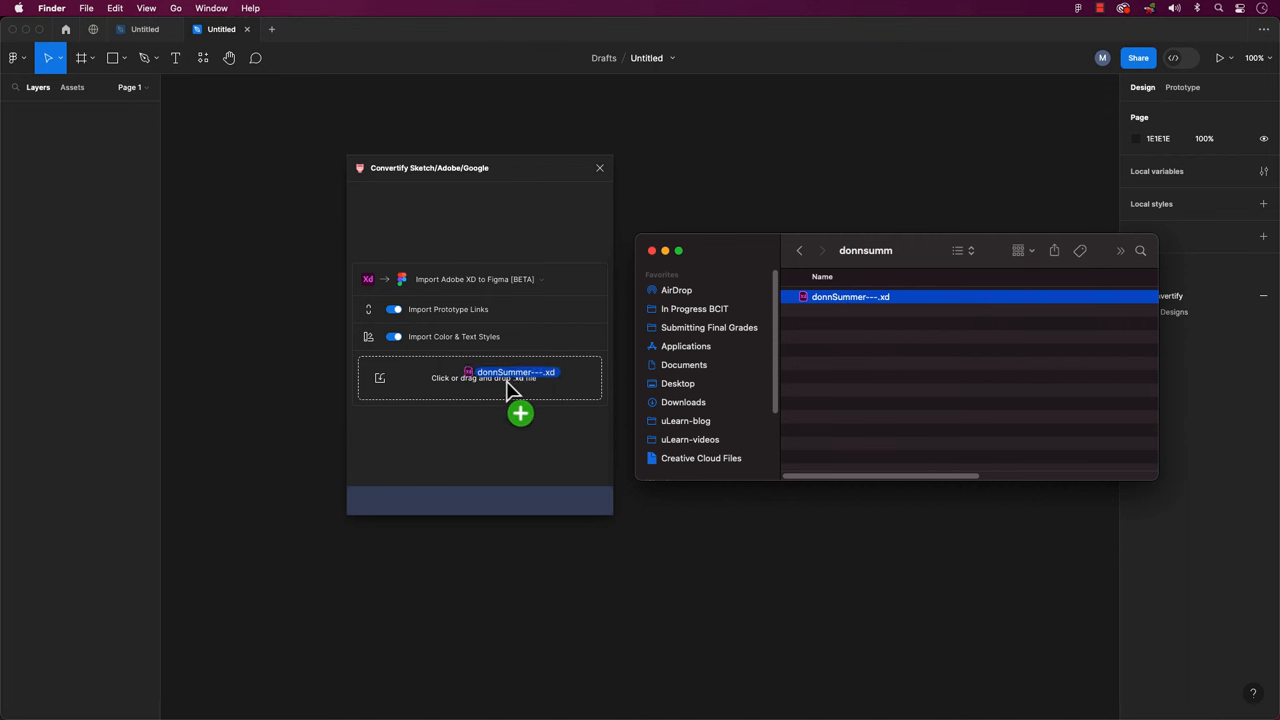
# - Drop the .xd file into Convertify and import the website artboards with layers
pyautogui.moveTo(852, 296); pyautogui.dragTo(500, 388)
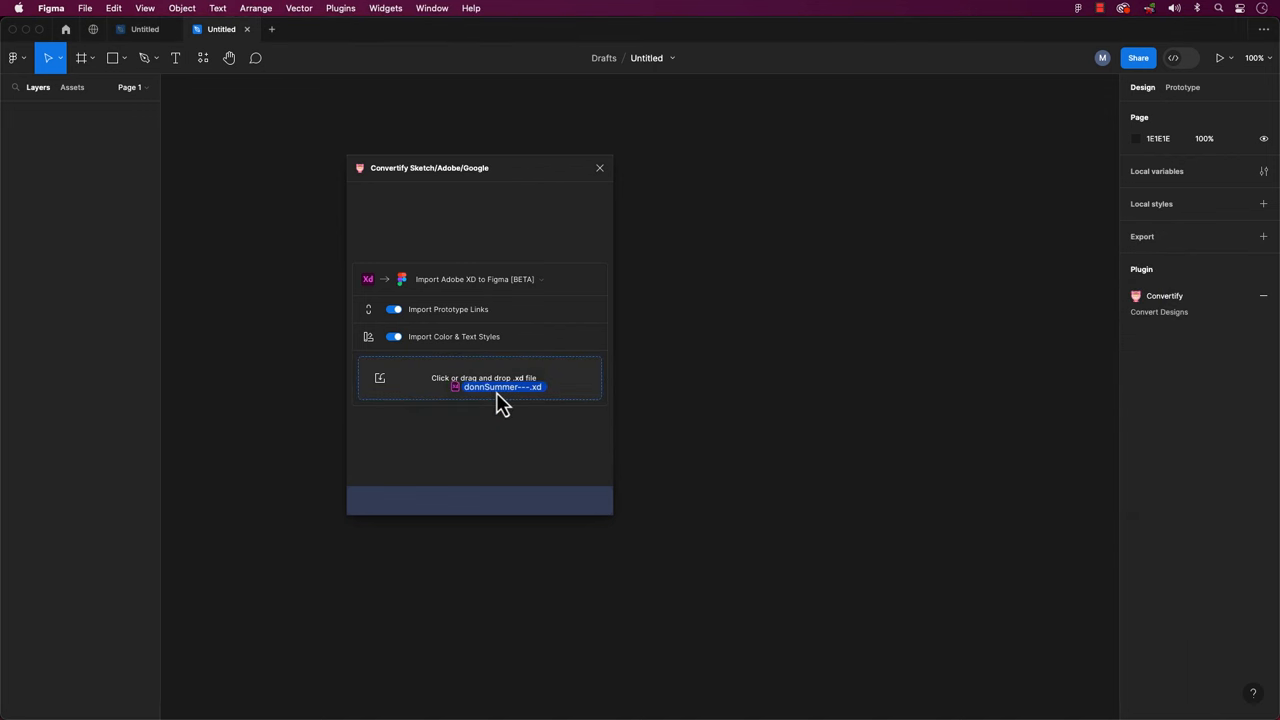
pyautogui.click(480, 380)
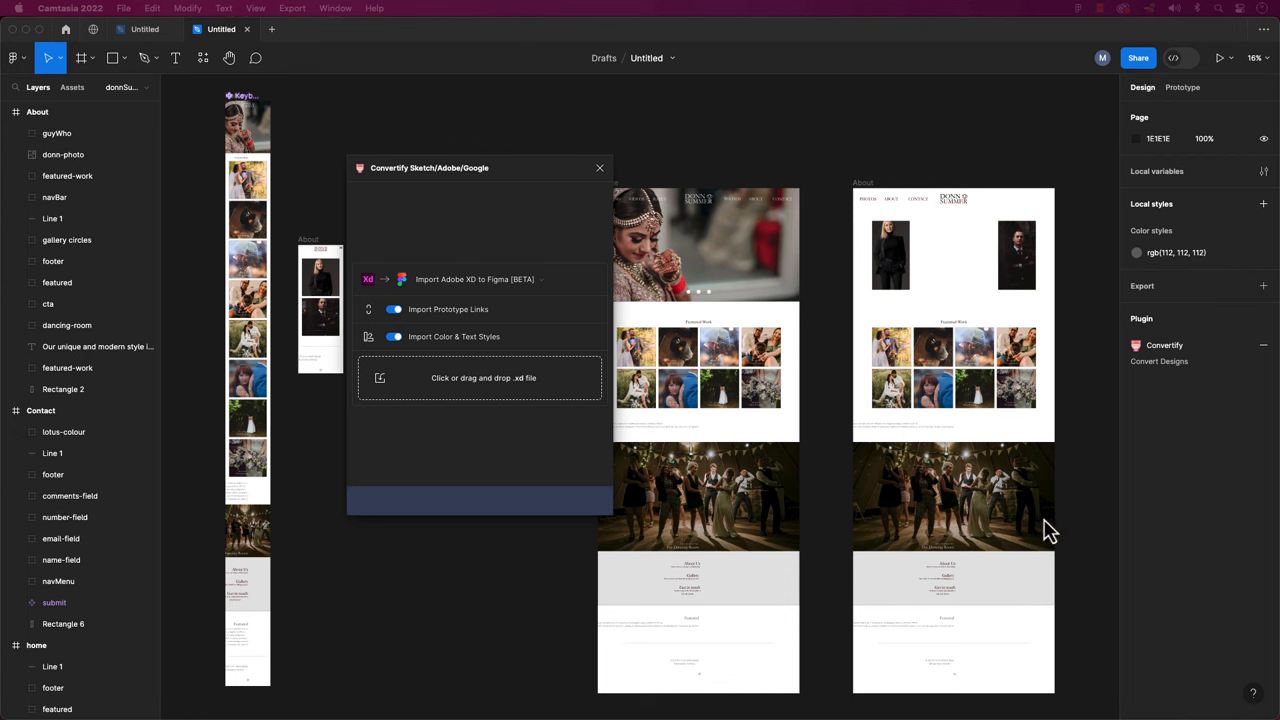
# - Close Convertify, then expand the featured-work layer group in Adobe XD for comparison
pyautogui.click(600, 168)
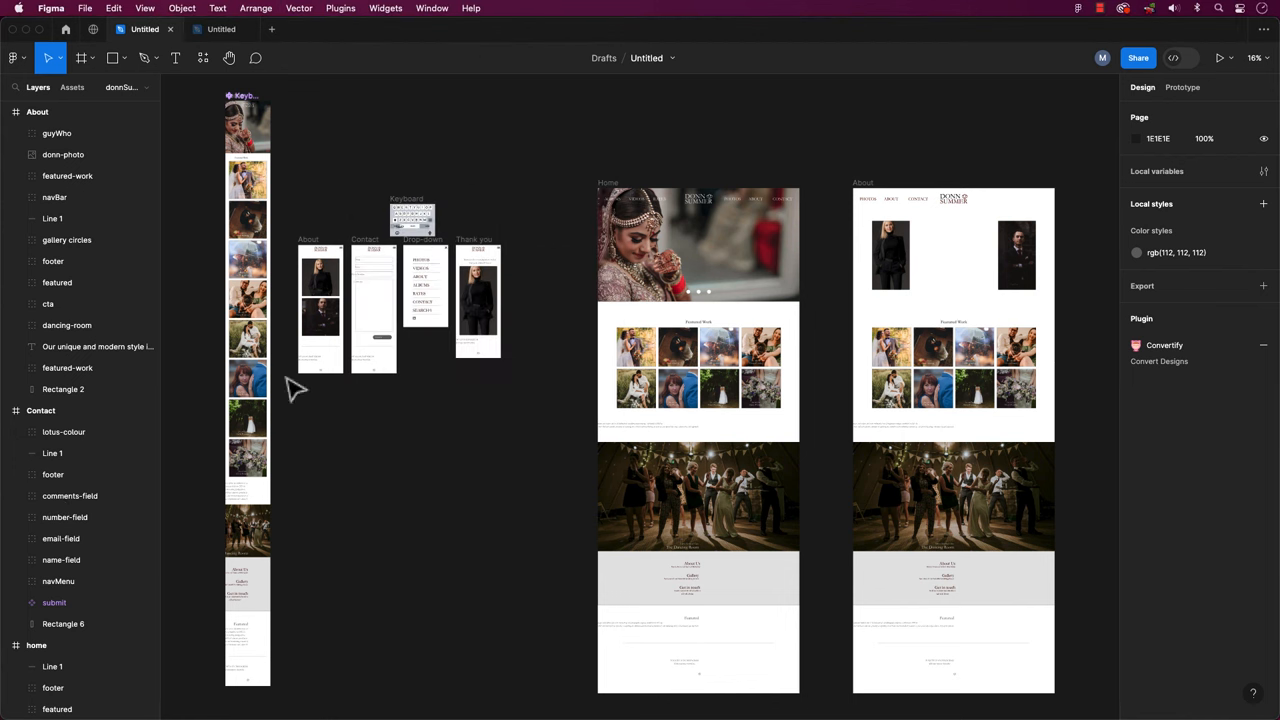
pyautogui.click(16, 218)
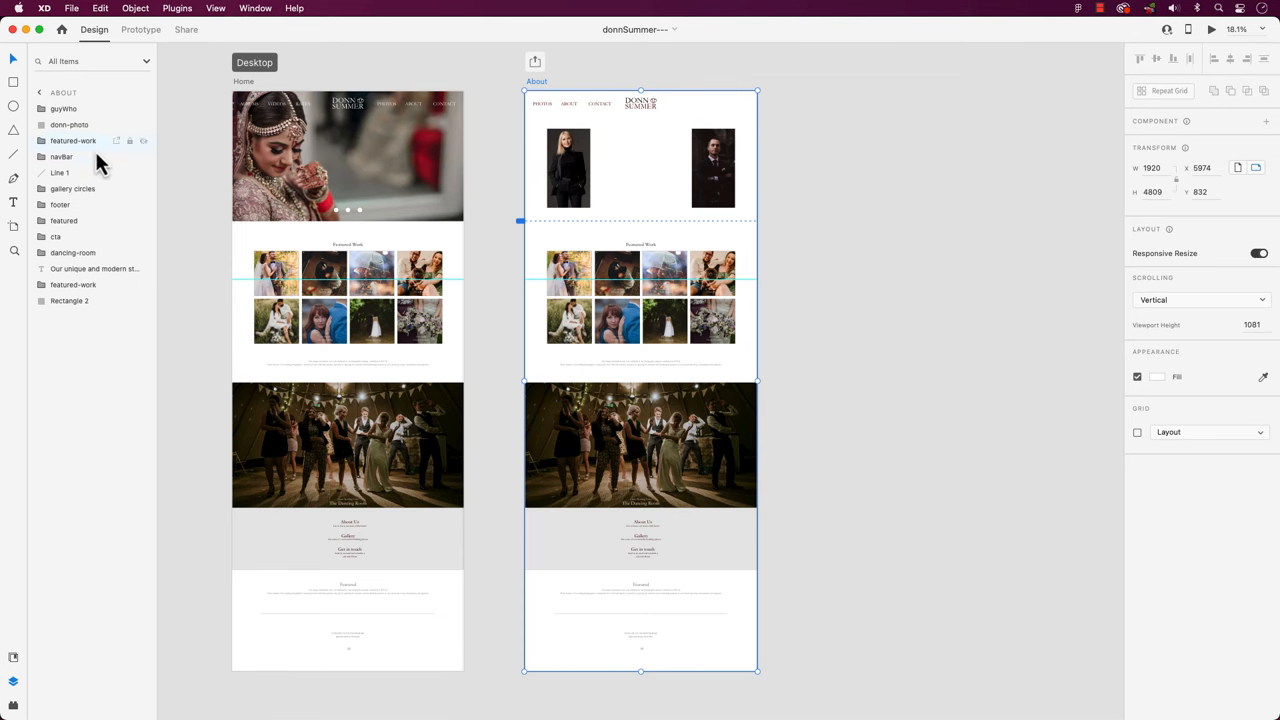
pyautogui.click(40, 108)
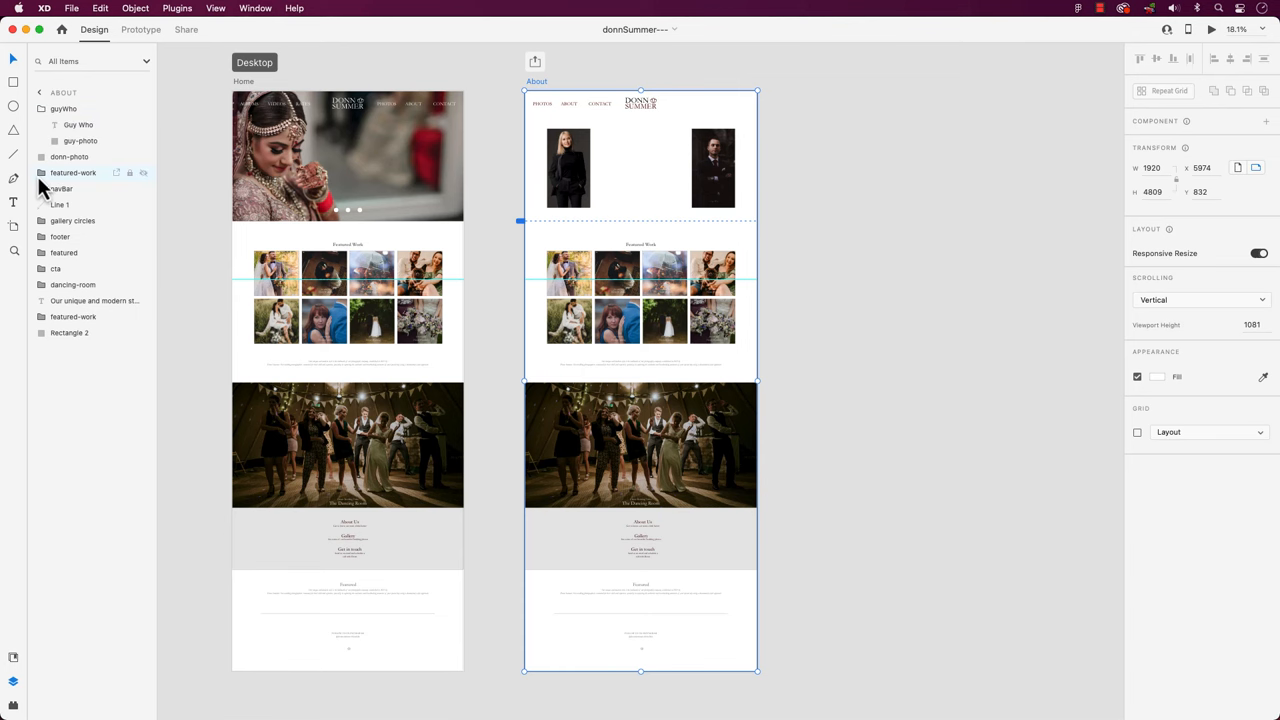